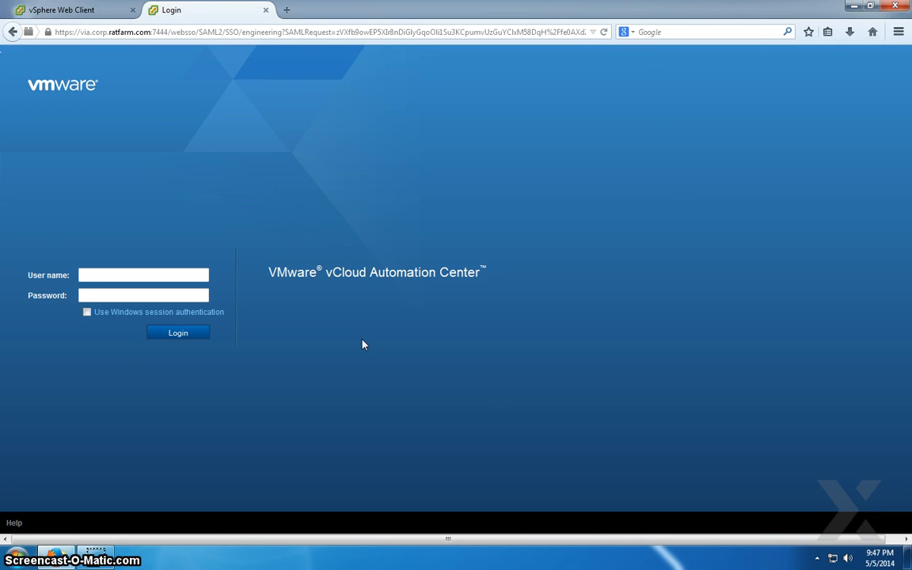
click(143, 276)
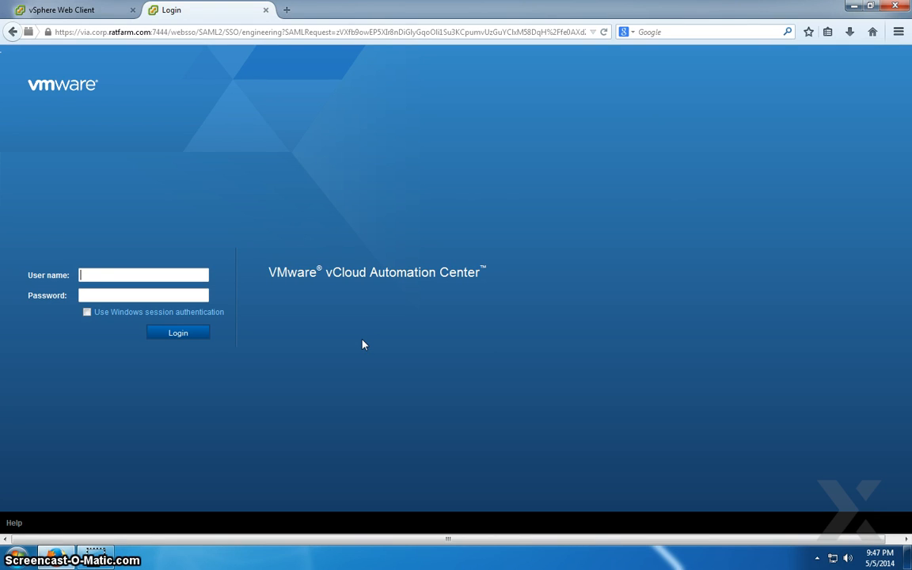
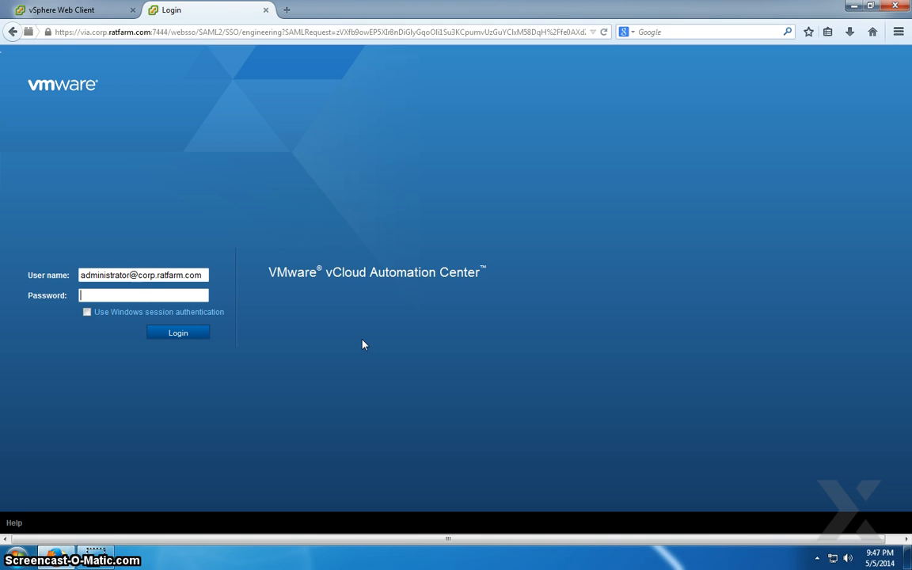
text(password)
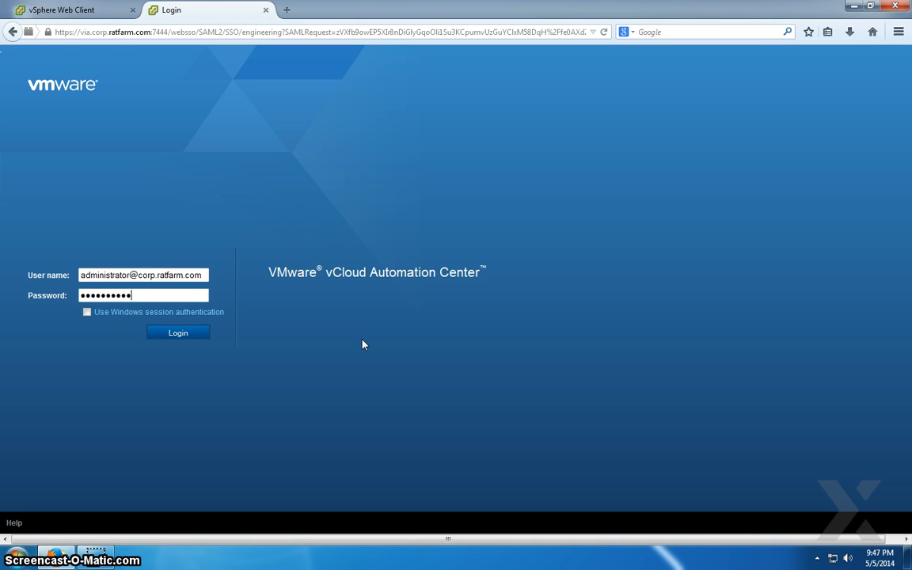
click(177, 332)
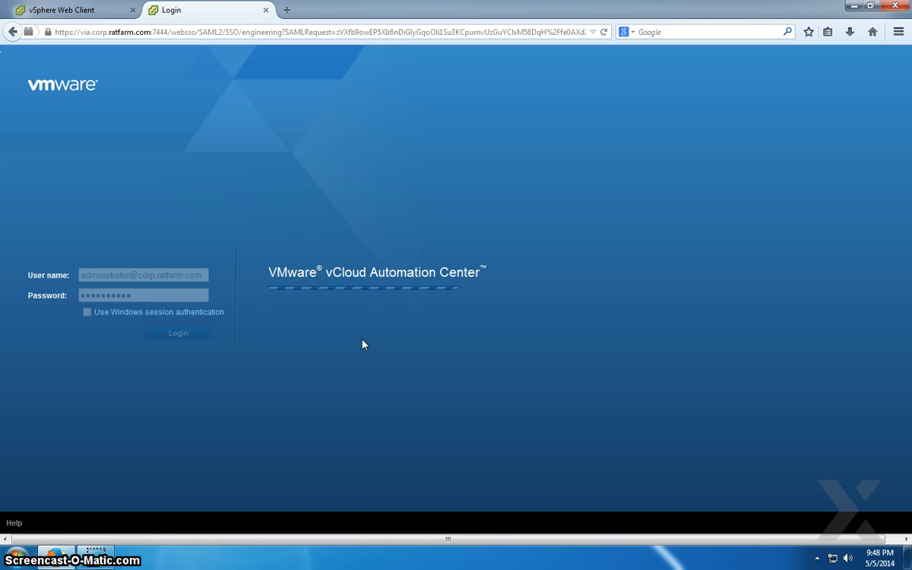
click(177, 332)
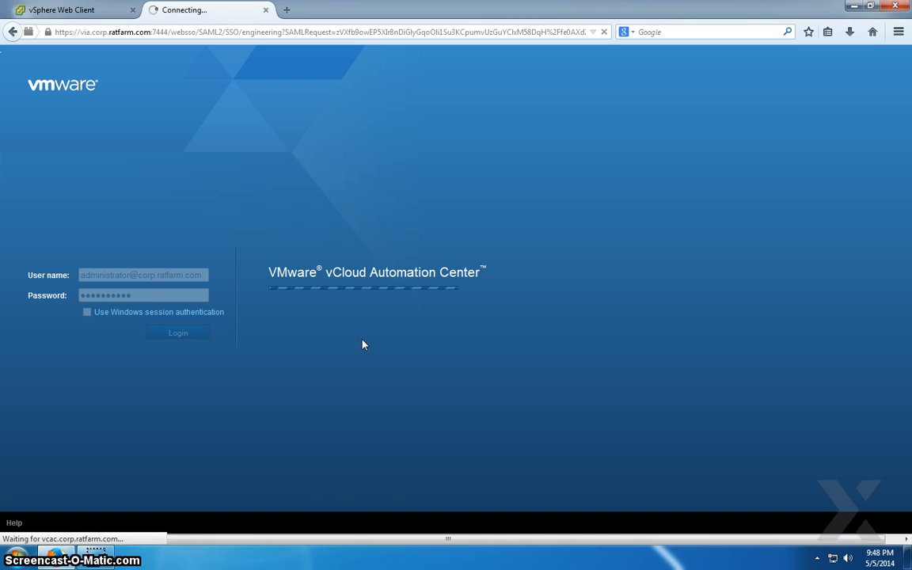
Go to the Infrastructure tab showing Recent Events for resources.
click(178, 333)
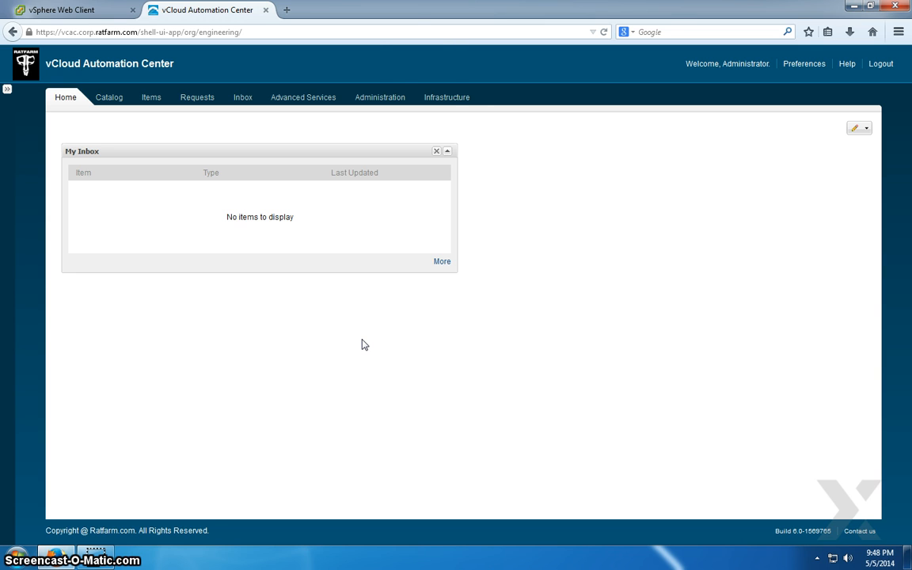
click(446, 97)
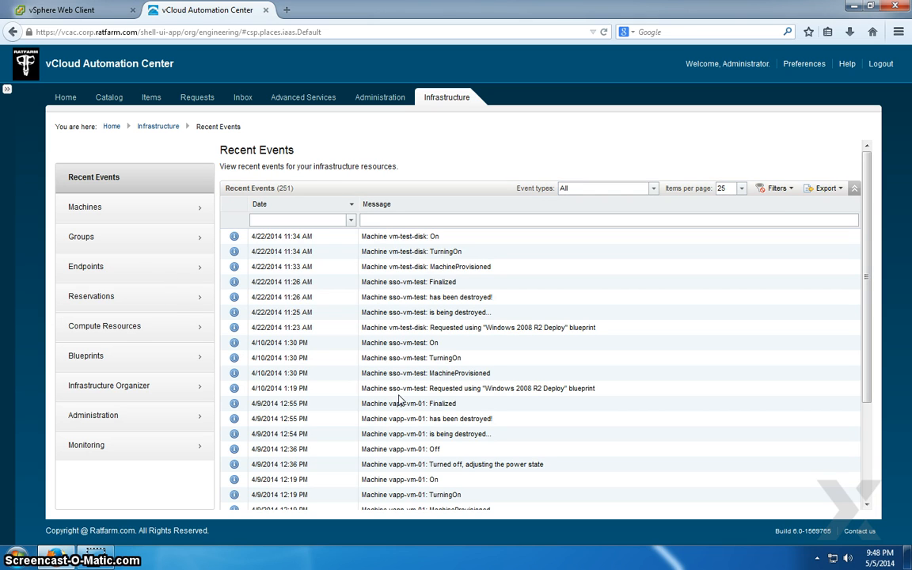
mouse_move(117, 298)
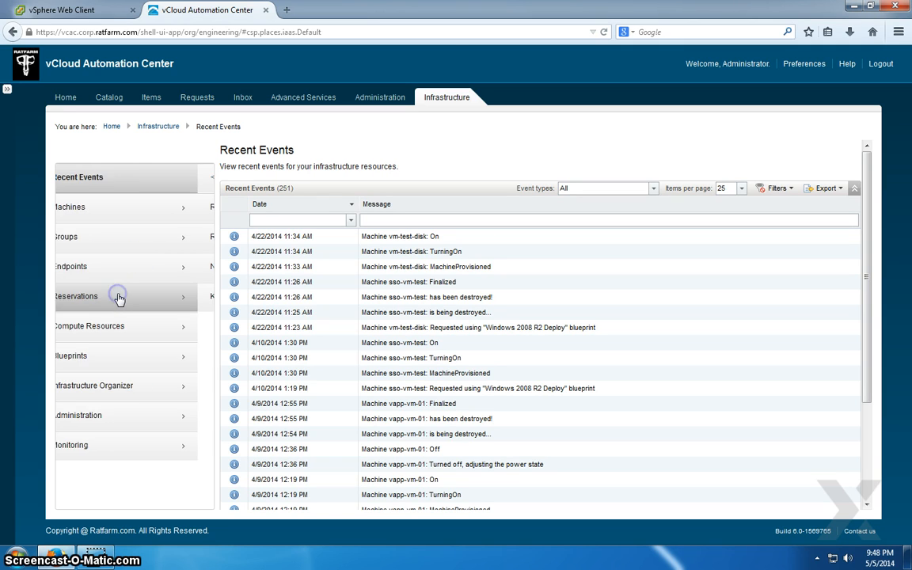
Show Reservations' Network Profiles list, peeking at the New Network Profile types.
click(118, 296)
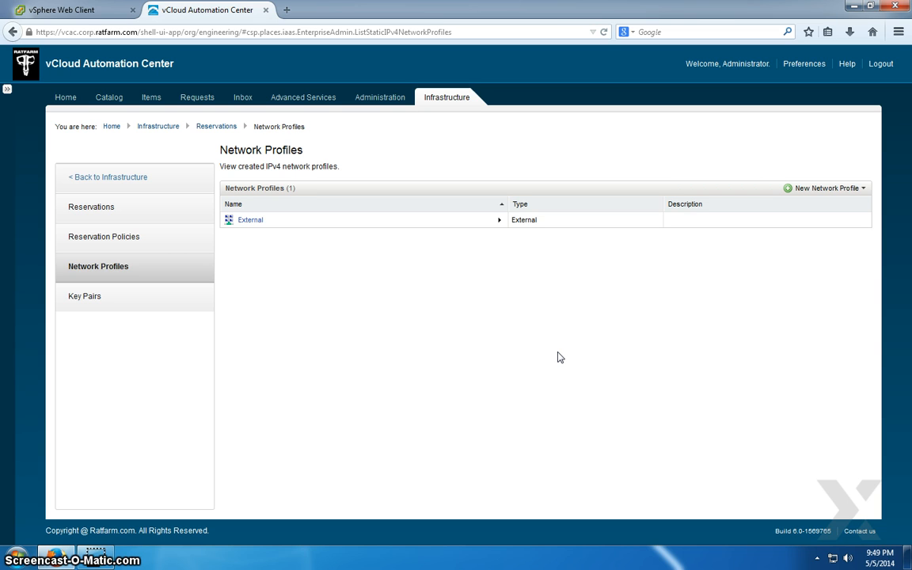
mouse_move(836, 240)
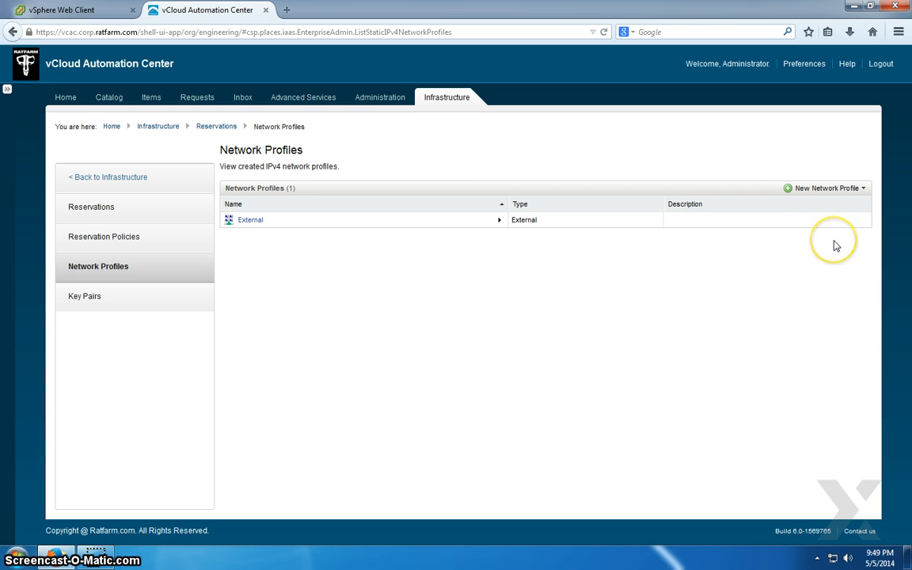
mouse_move(836, 245)
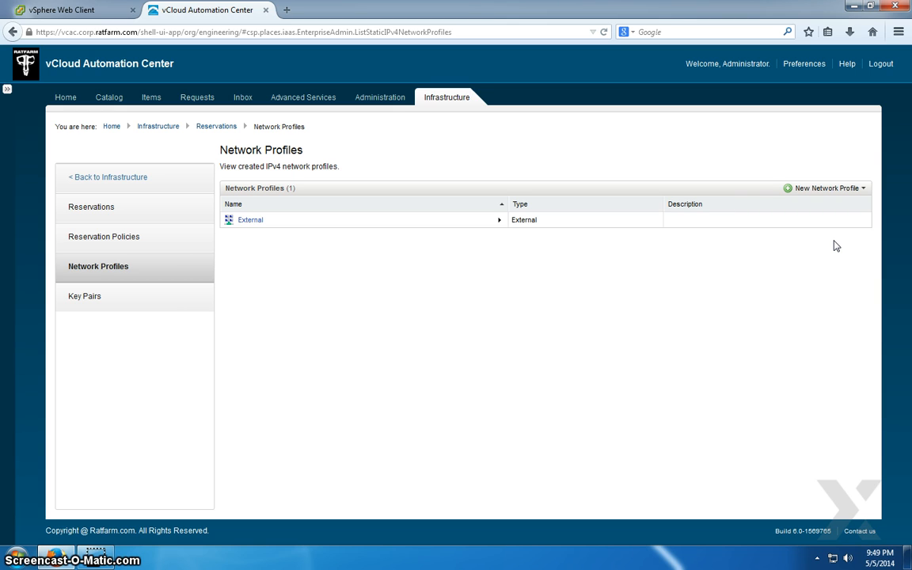
click(831, 187)
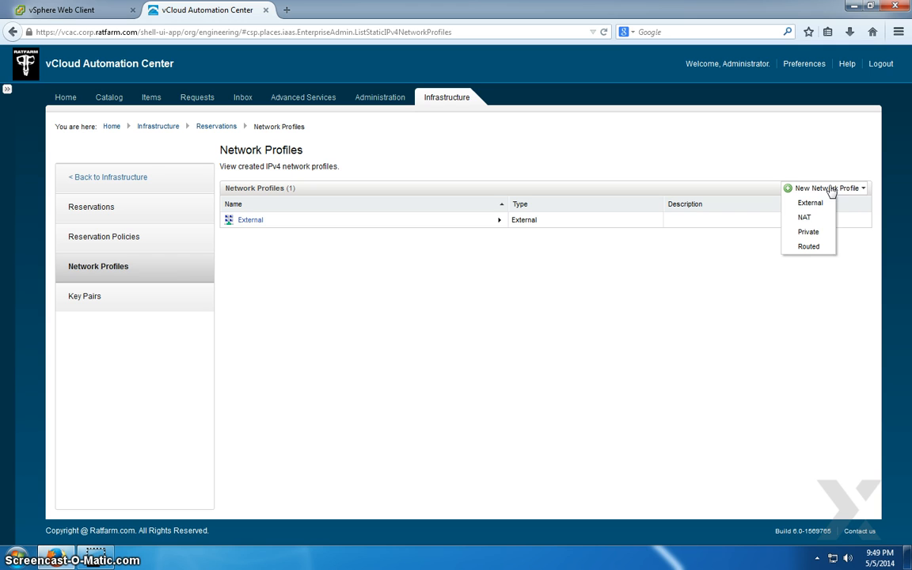
mouse_move(808, 247)
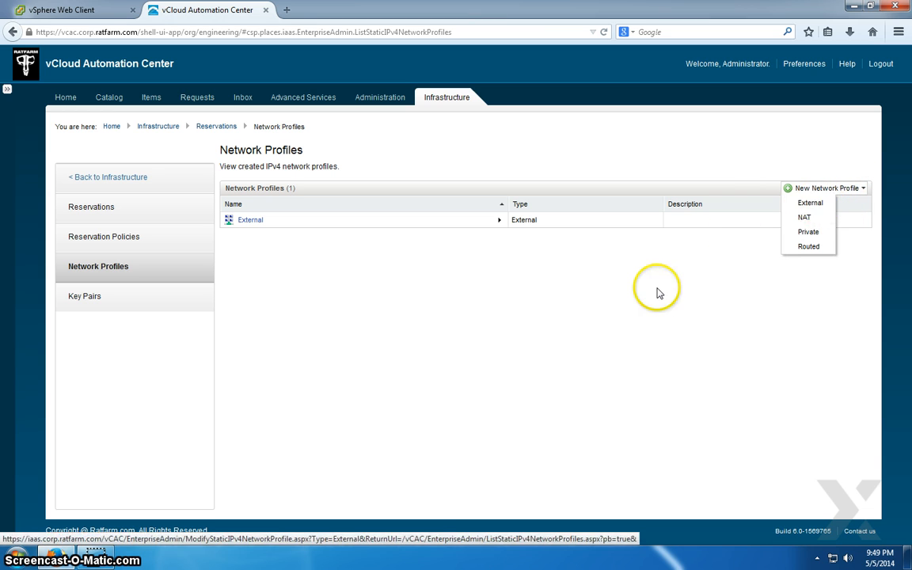
click(659, 293)
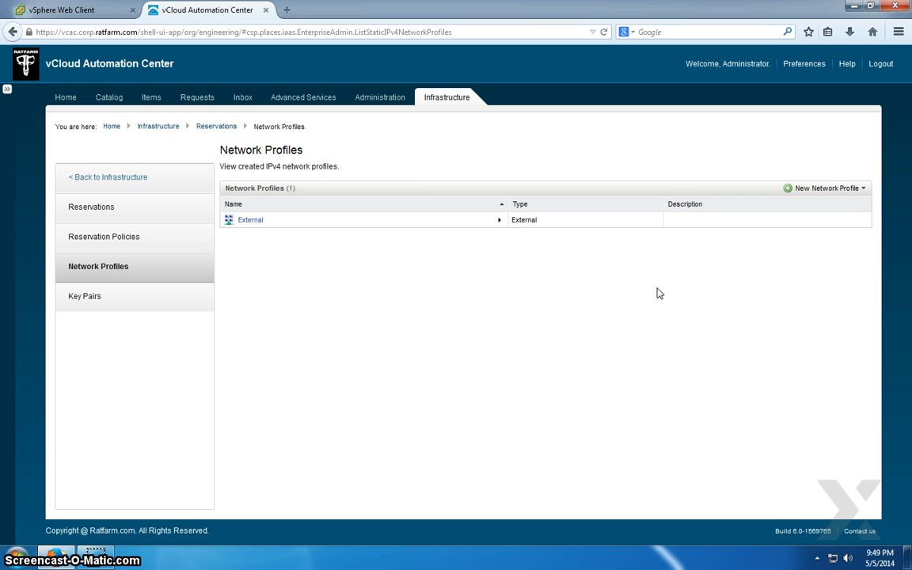
Start a new External profile named External-2 with mask 255.255.255.0 and gateway 192.168.1.1.
click(827, 186)
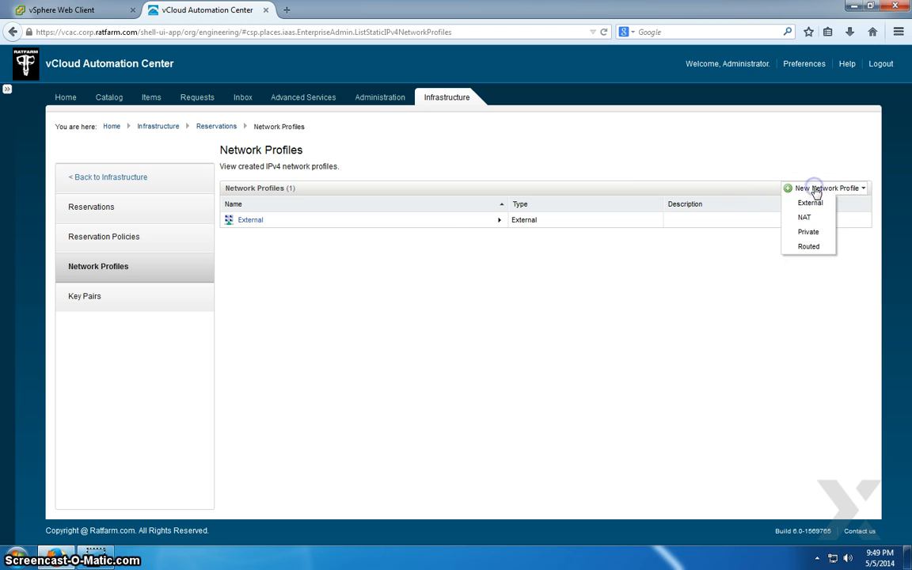
click(808, 203)
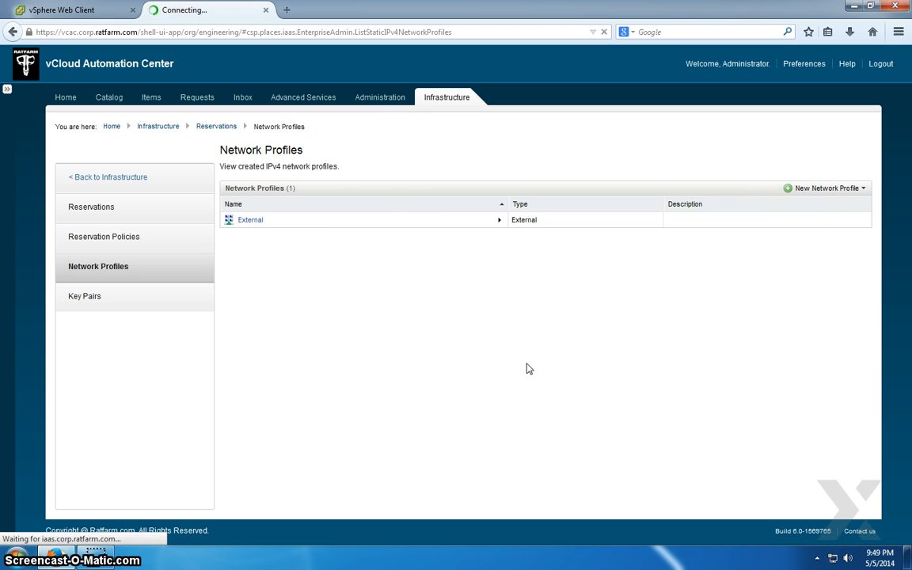
click(823, 187)
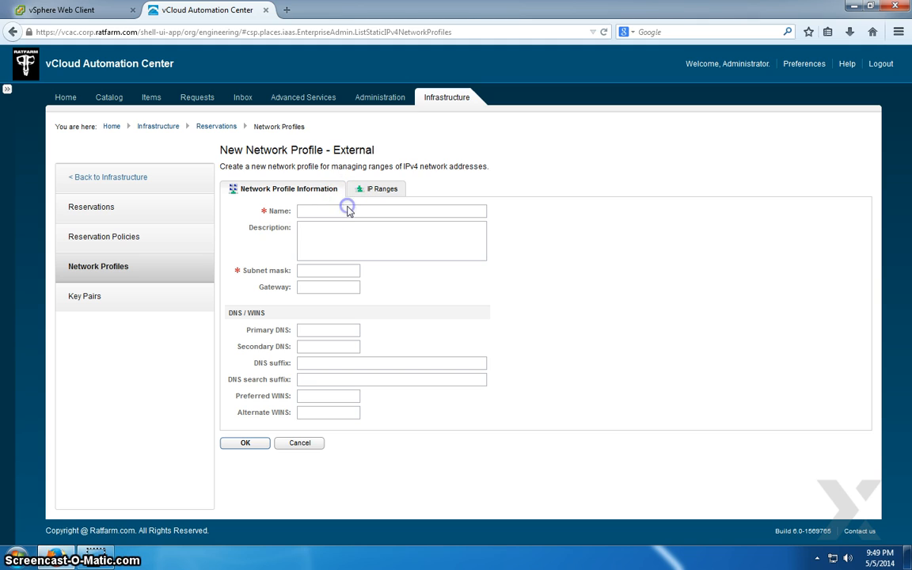
text(External-)
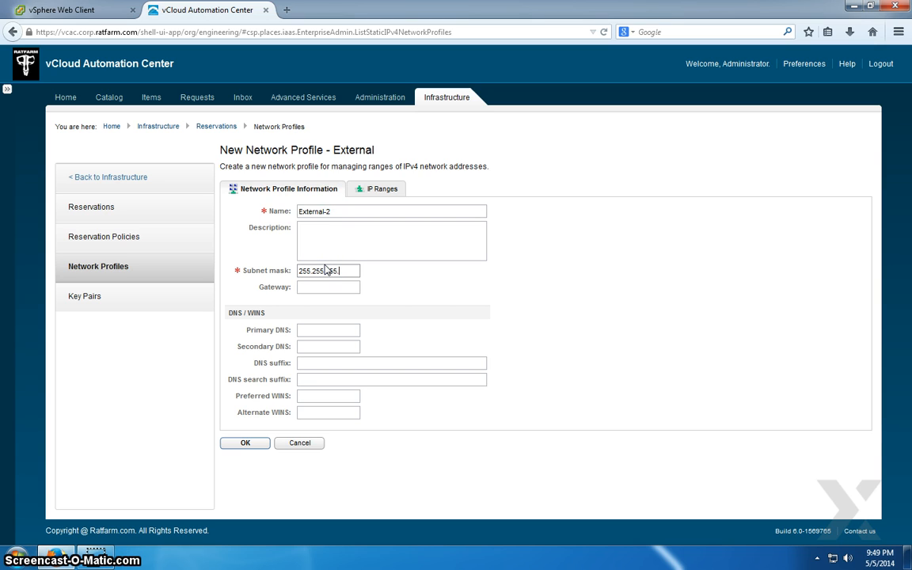
text(255.255.255.0)
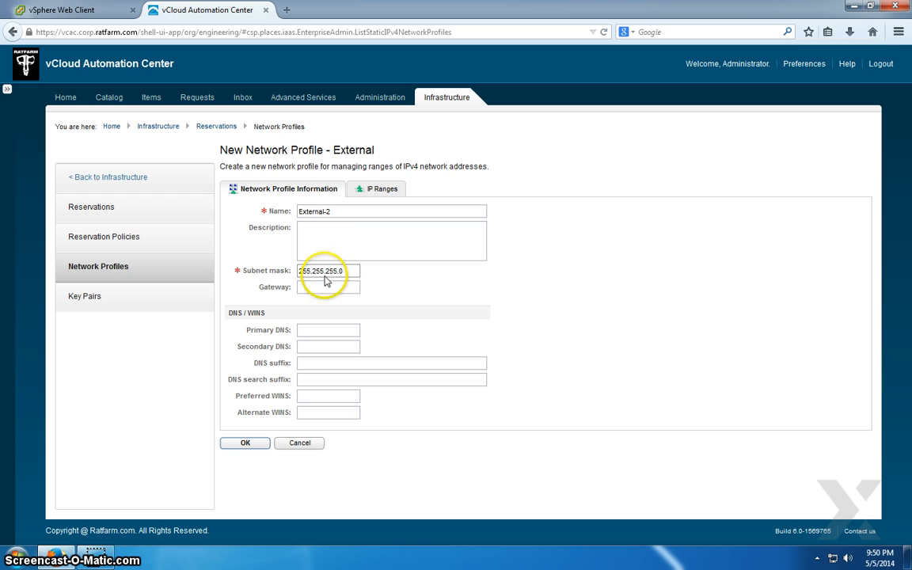
text(192.168.1.1)
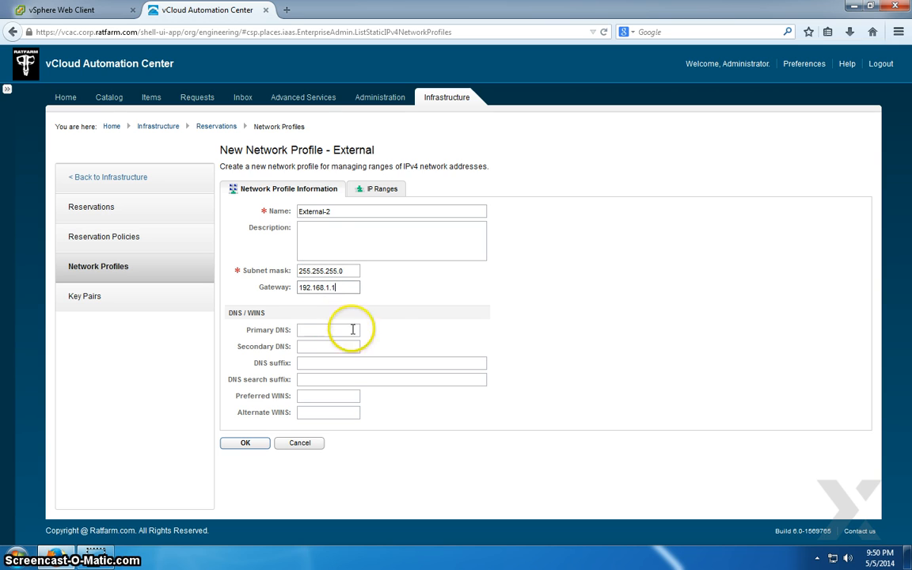
mouse_move(313, 339)
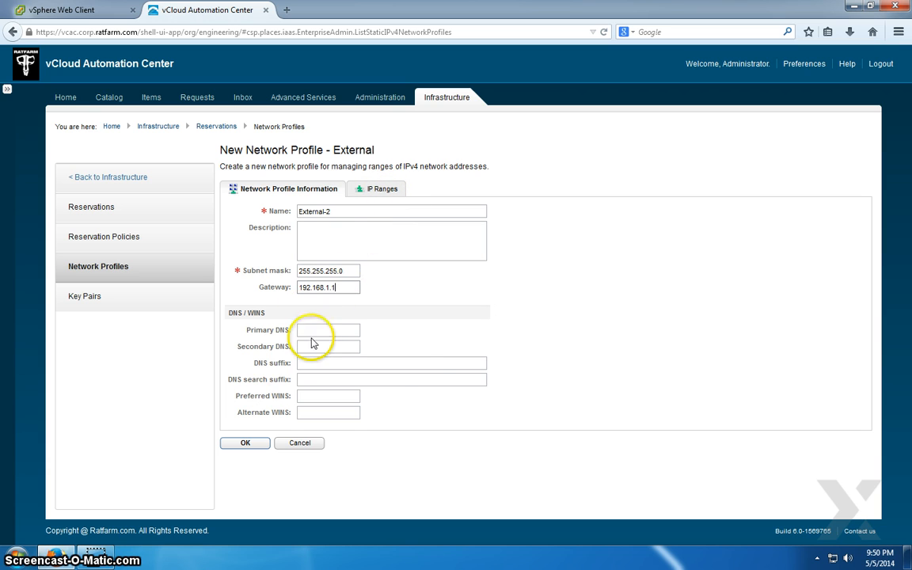
mouse_move(336, 351)
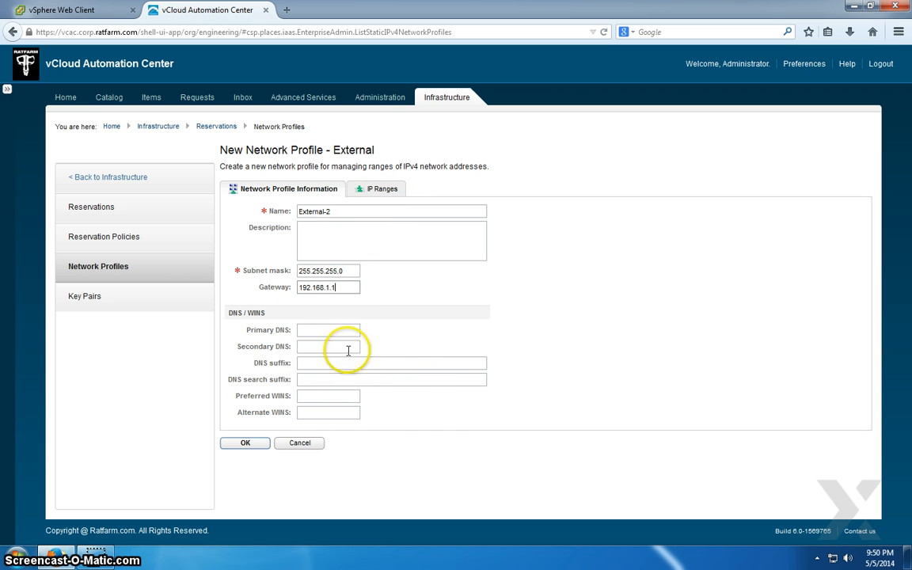
mouse_move(462, 397)
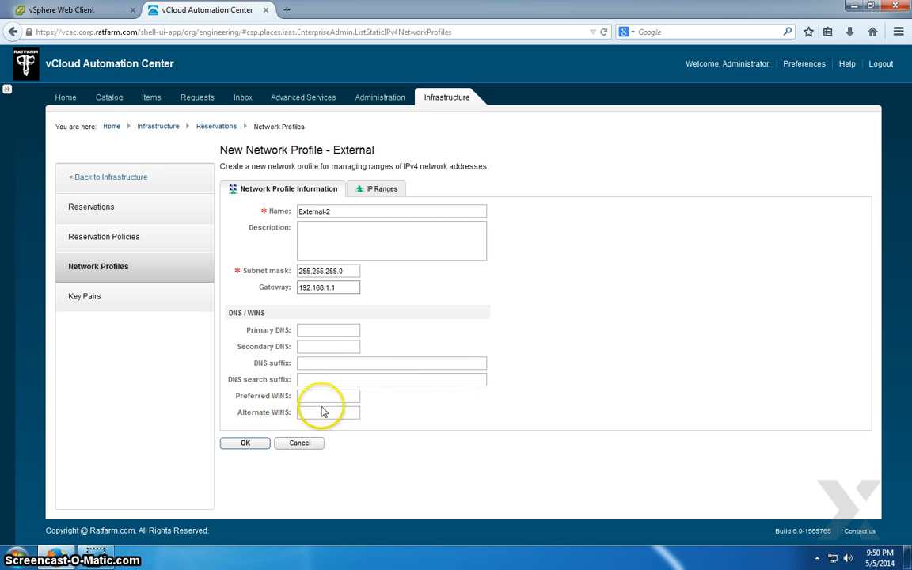
mouse_move(326, 377)
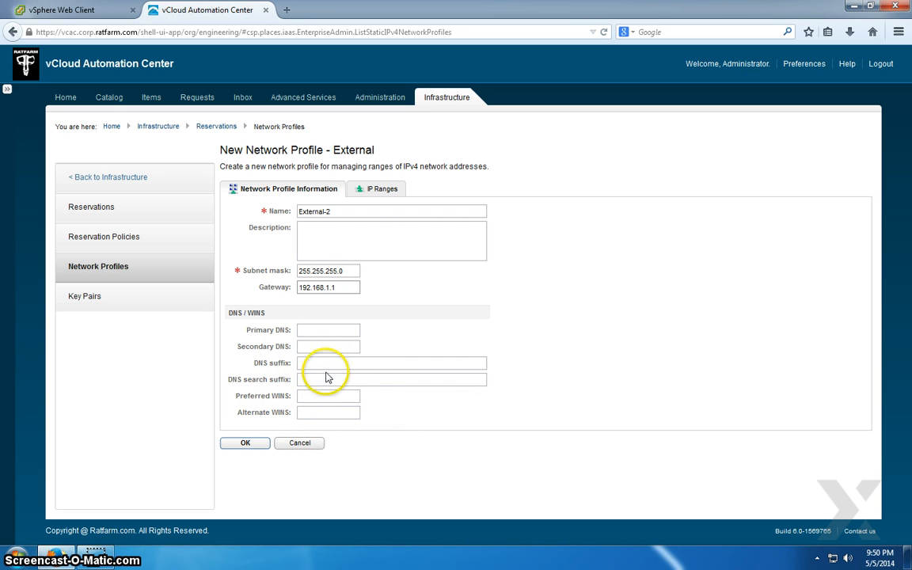
mouse_move(378, 194)
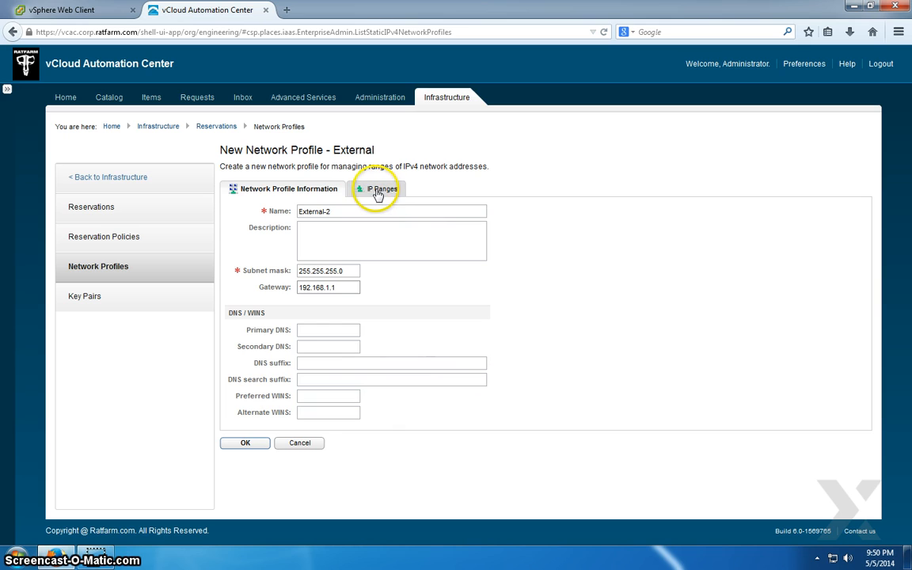
click(377, 188)
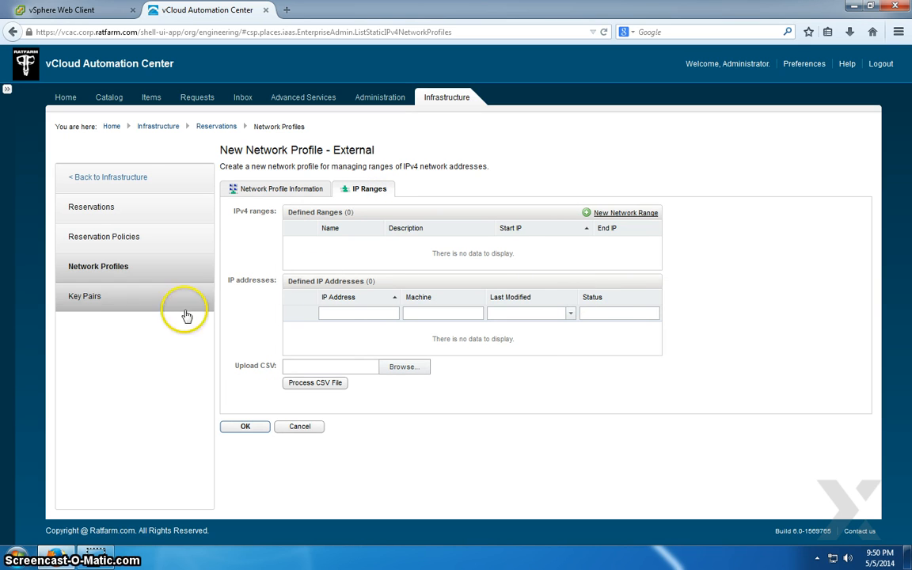
mouse_move(577, 373)
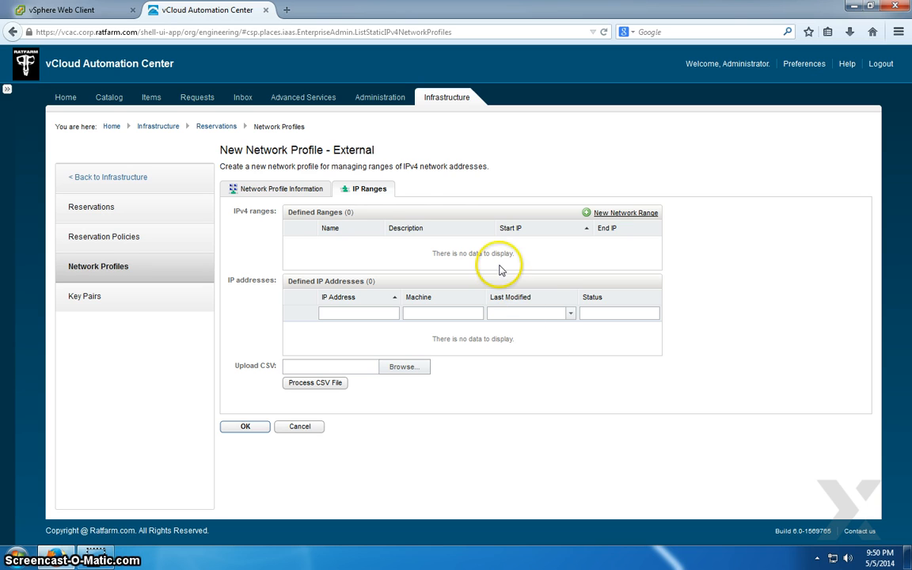
mouse_move(491, 207)
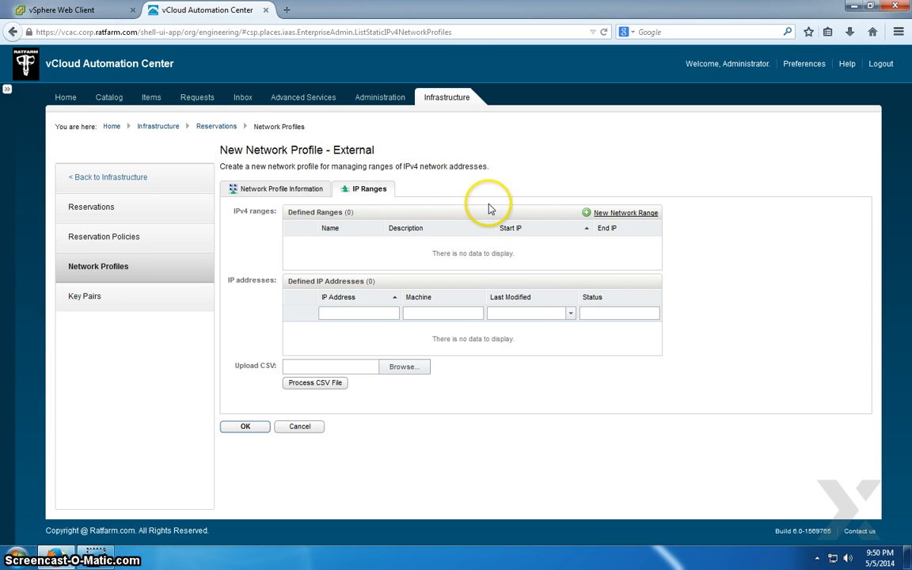
click(624, 212)
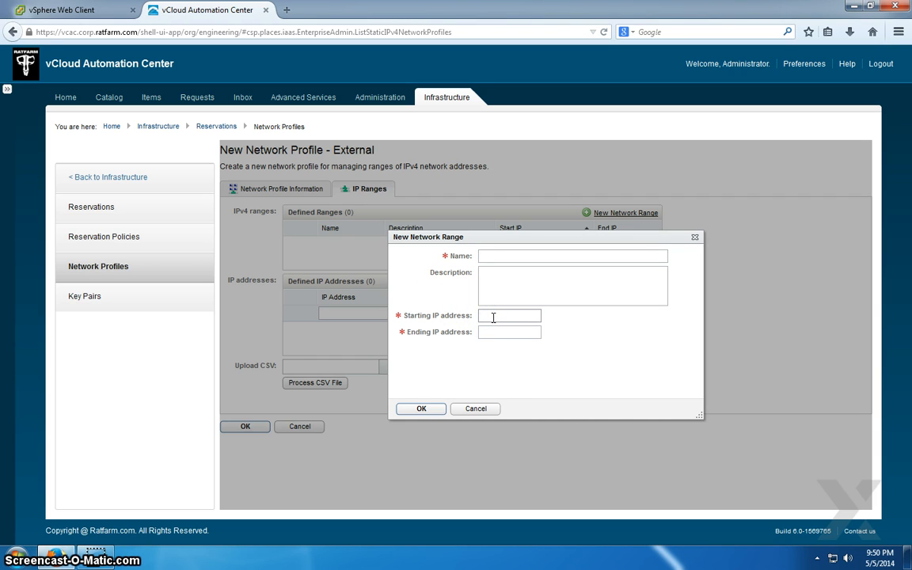
click(509, 316)
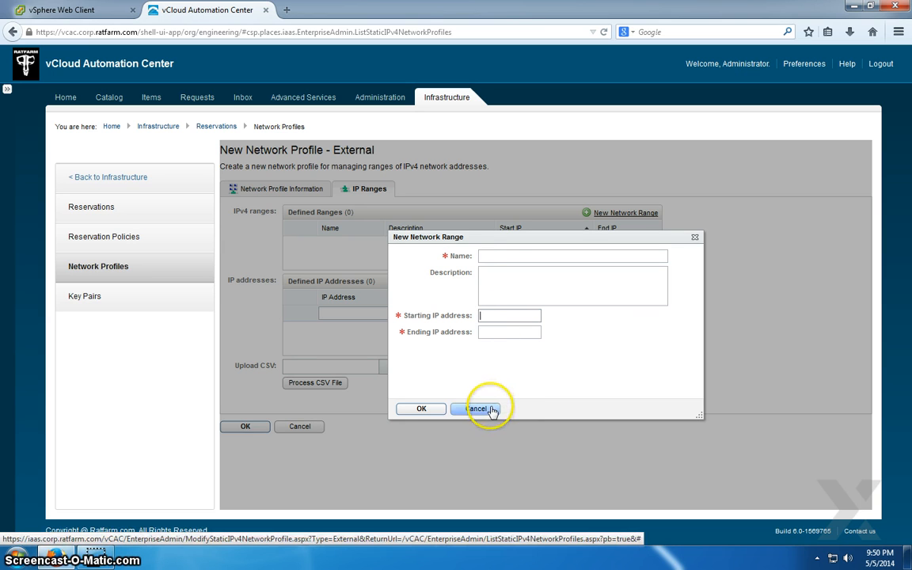
click(475, 408)
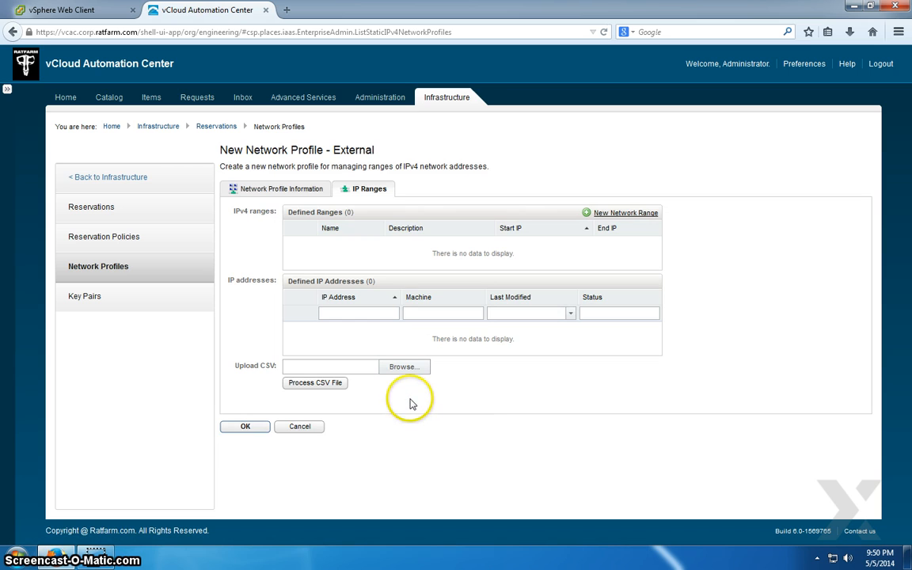
mouse_move(420, 267)
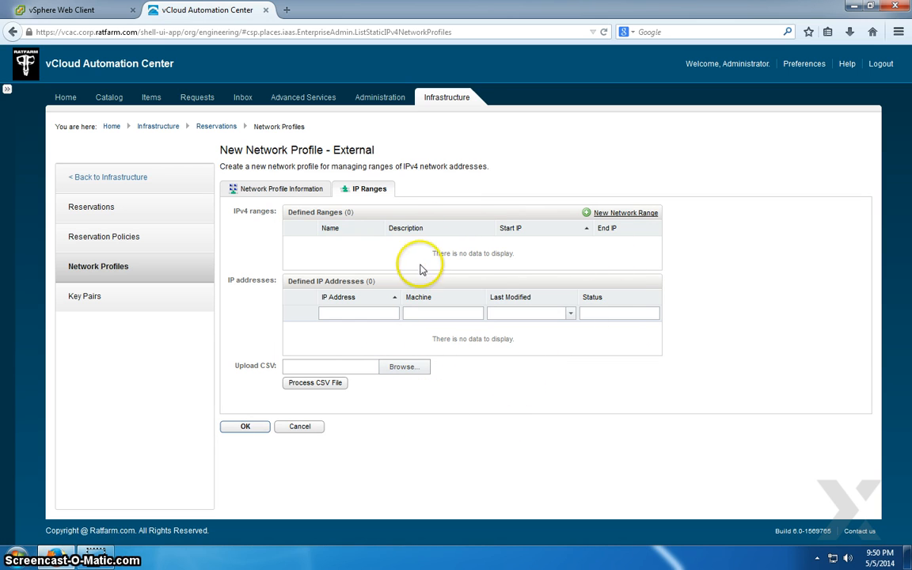
click(281, 188)
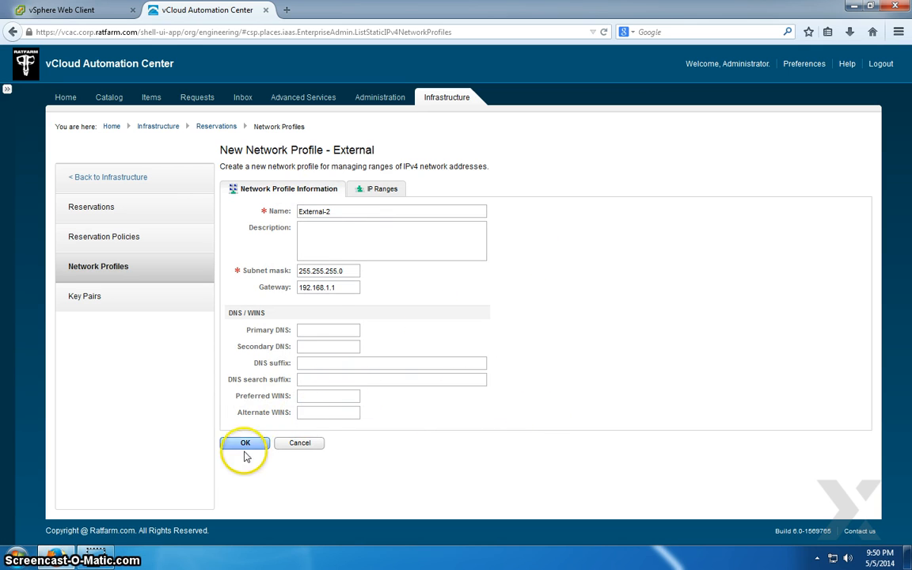
Save External-2 with OK so it appears beside External in the list.
click(244, 444)
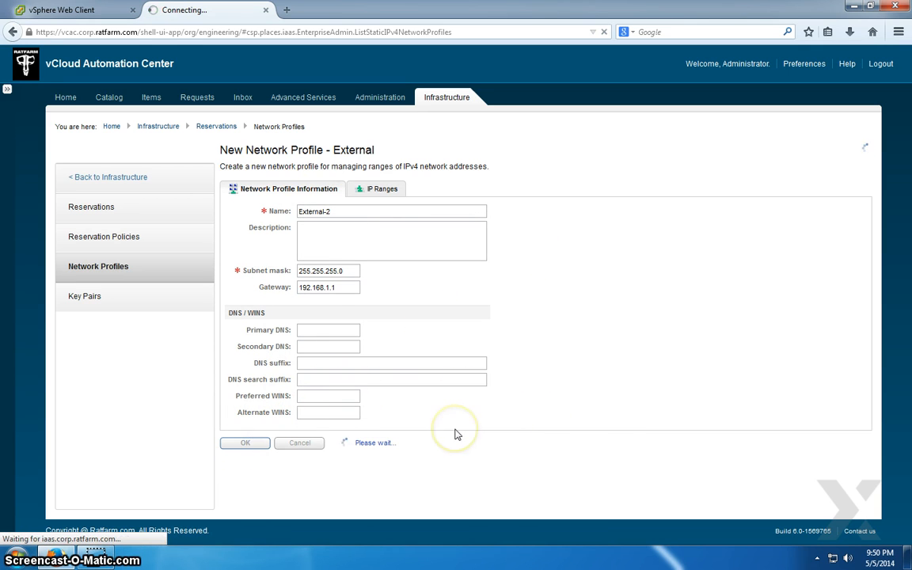
click(243, 444)
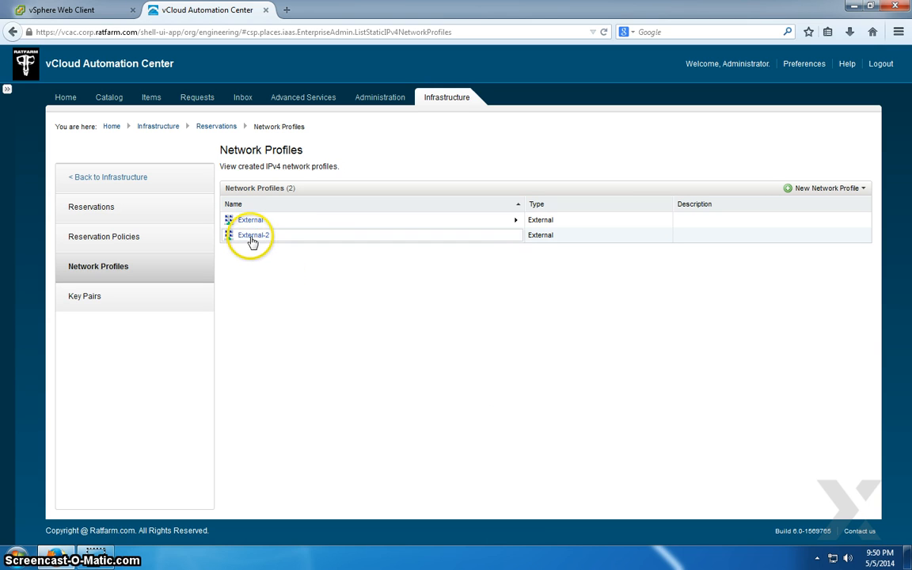
click(513, 219)
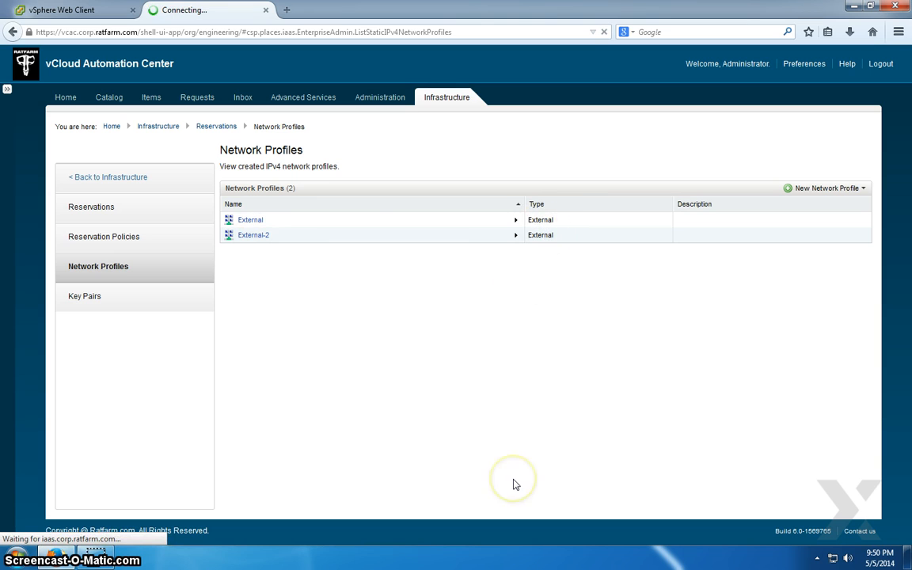
Review the External profile's IP Ranges: 192.168.1.220 to 192.168.1.230.
click(250, 218)
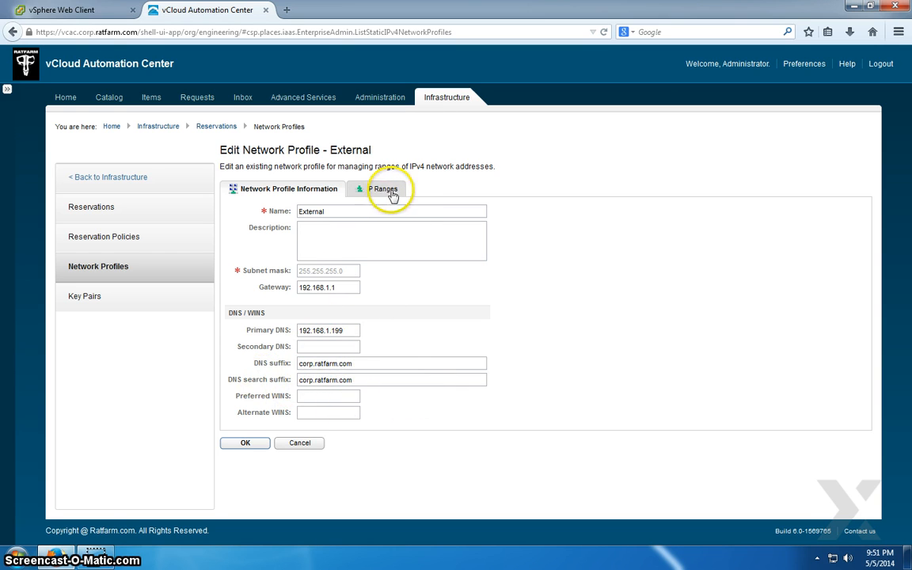
click(380, 189)
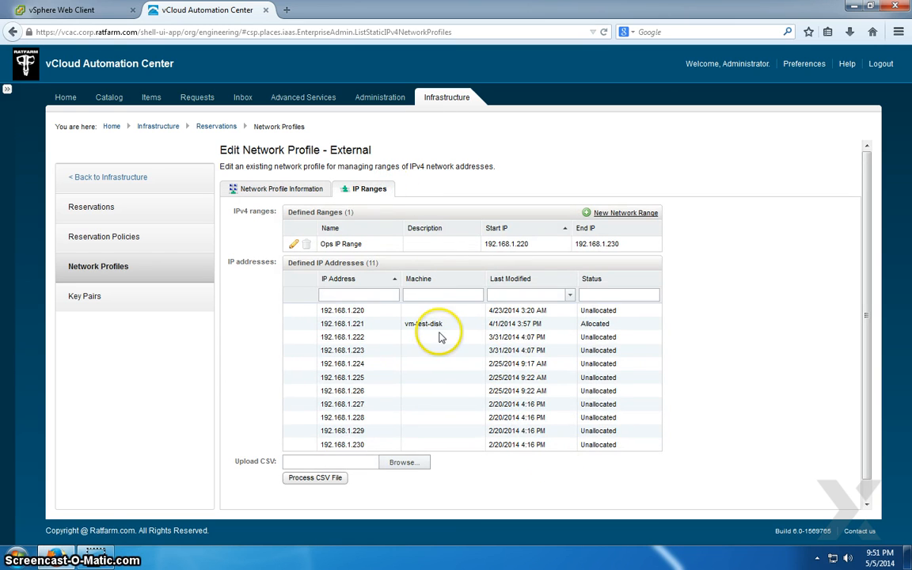
mouse_move(457, 424)
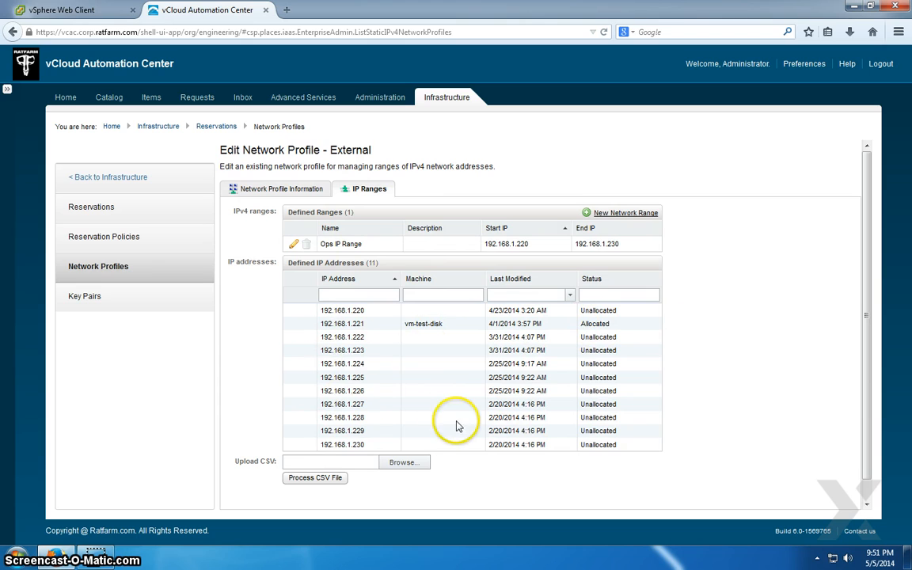
mouse_move(656, 309)
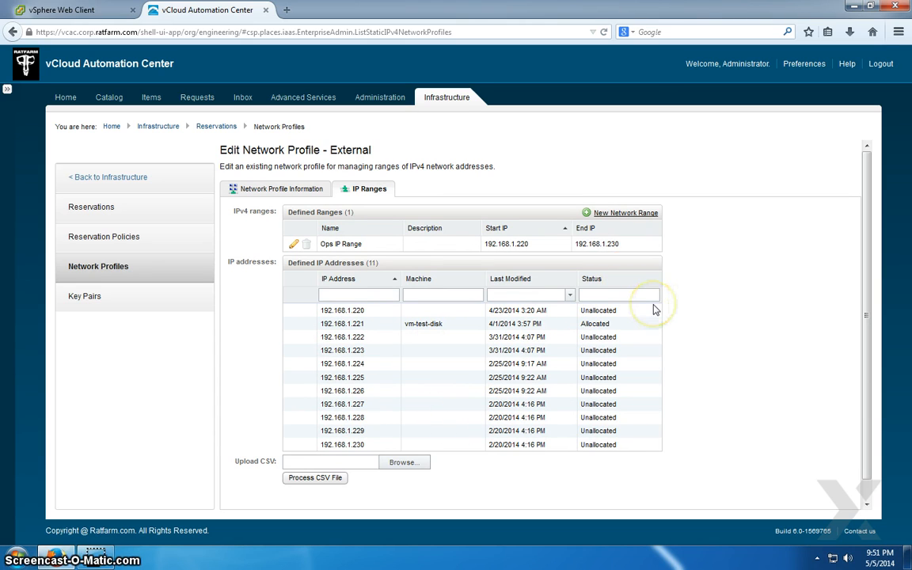
mouse_move(750, 308)
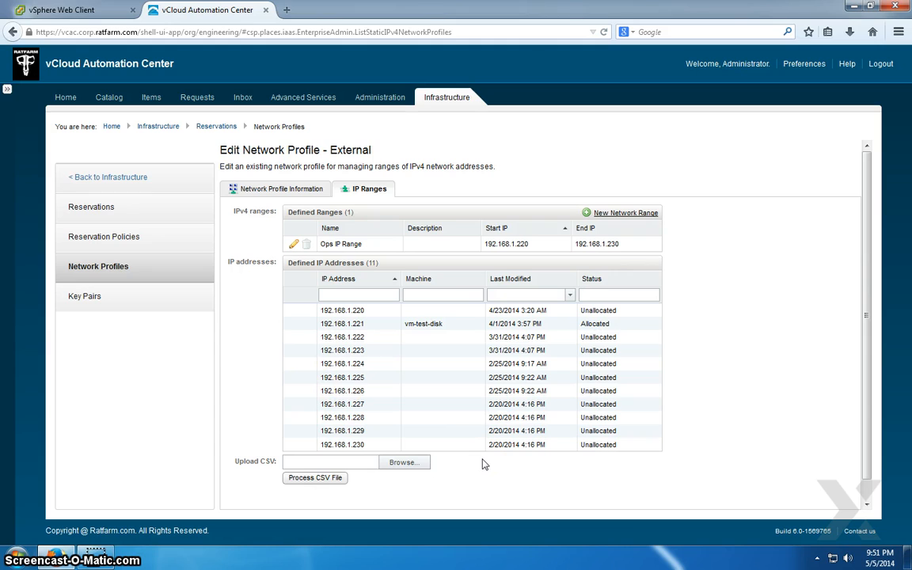
mouse_move(846, 388)
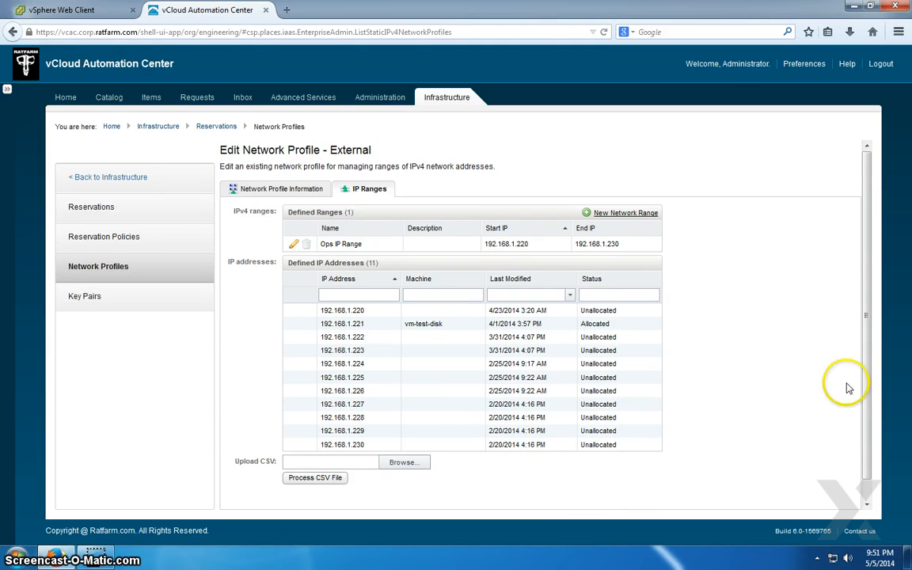
mouse_move(573, 311)
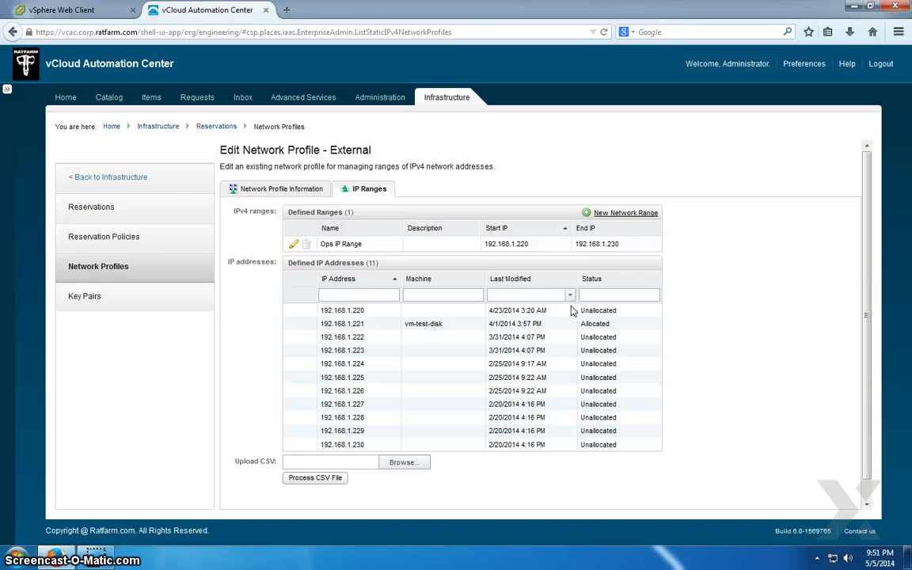
mouse_move(266, 184)
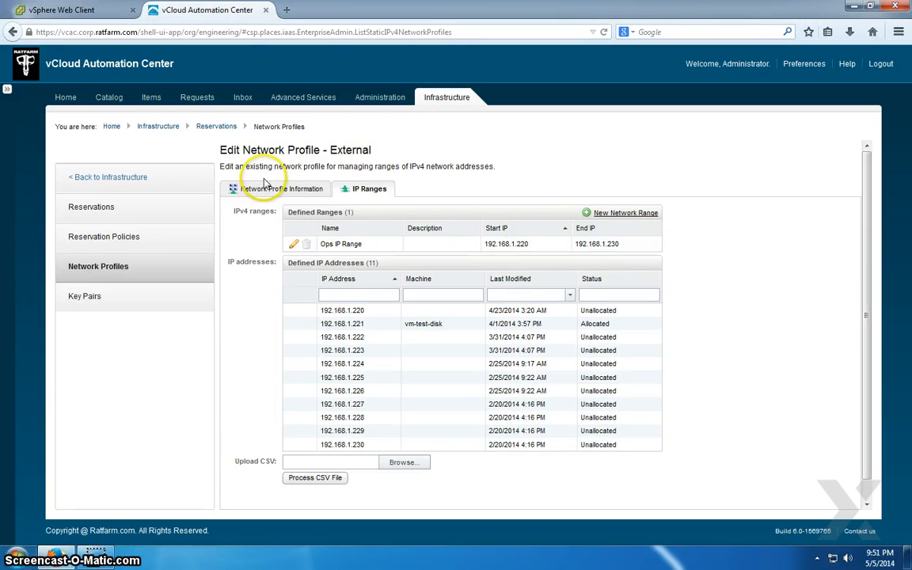
Return to External's Network Profile Information: gateway 192.168.1.1, DNS 192.168.1.199.
click(278, 188)
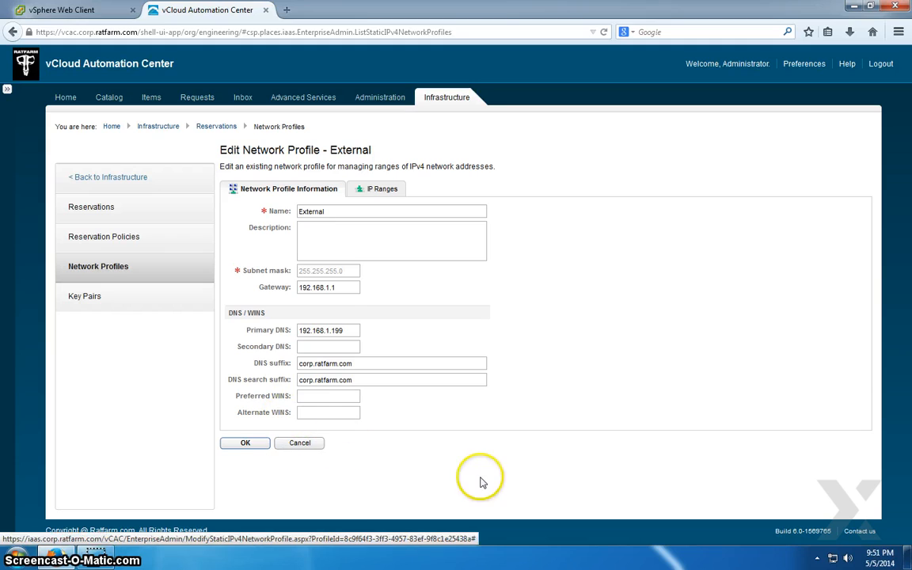
mouse_move(646, 463)
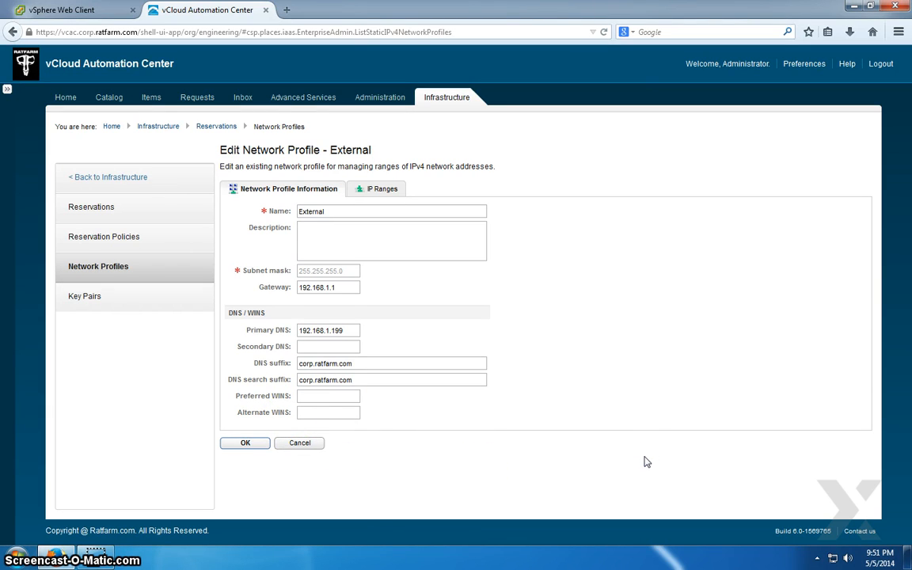